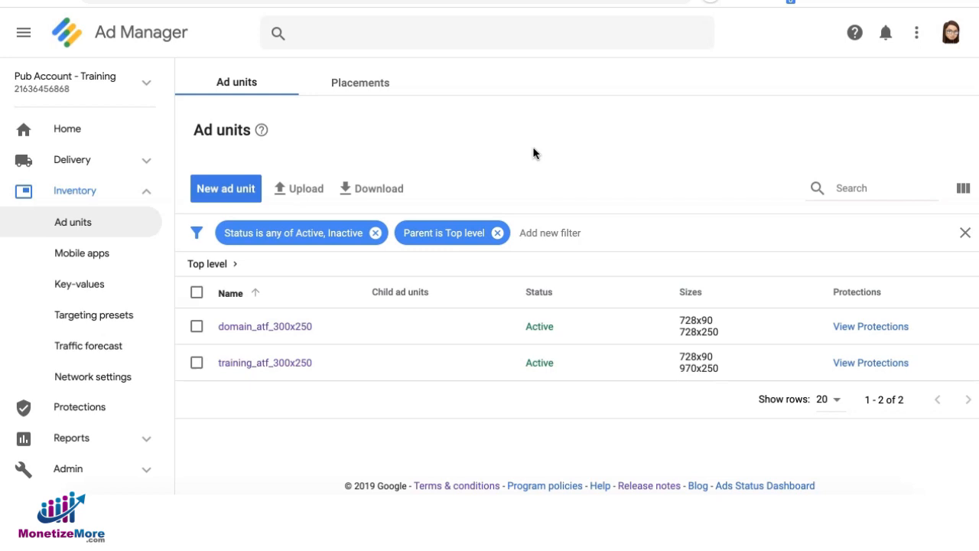
mouse_move(422, 163)
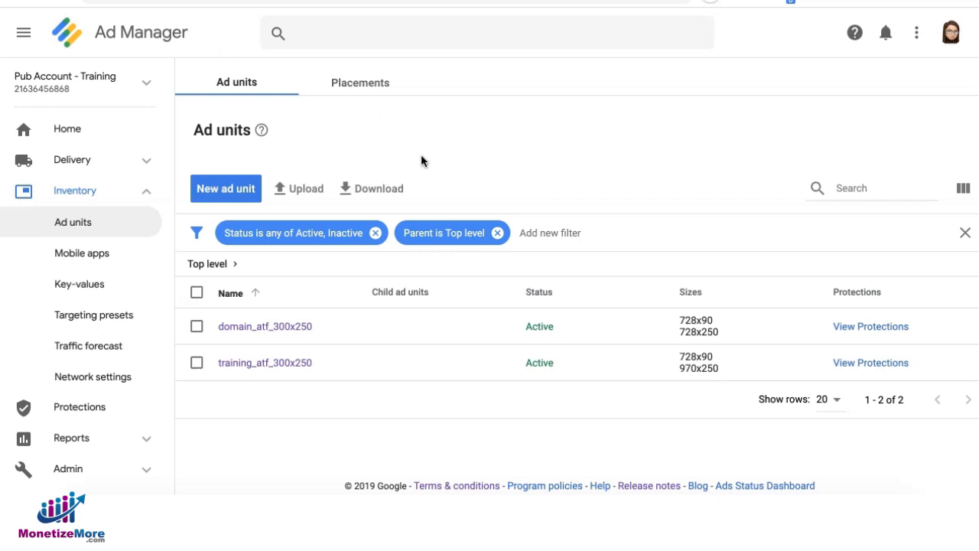
mouse_move(120, 234)
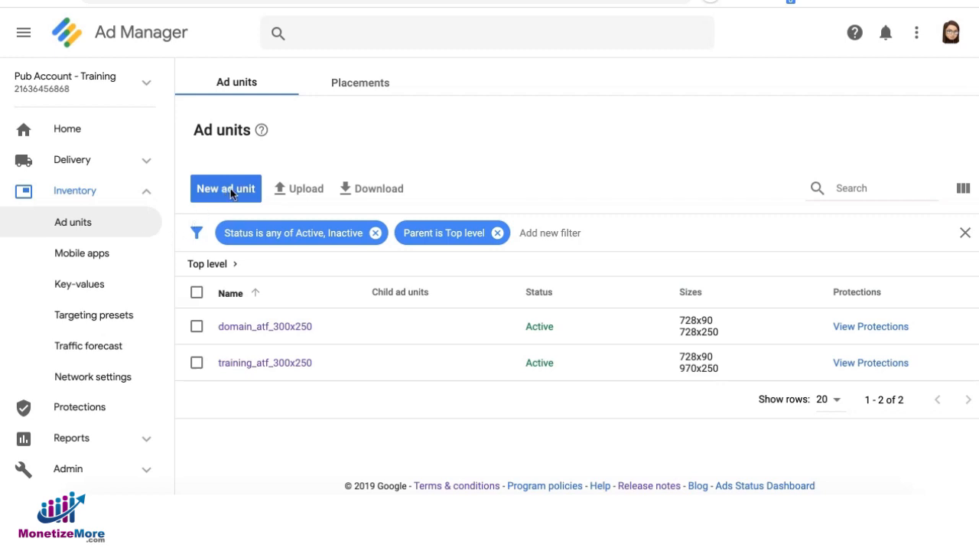
- Create a new top-level ad unit named domain_atf_300x250 and save it
click(225, 188)
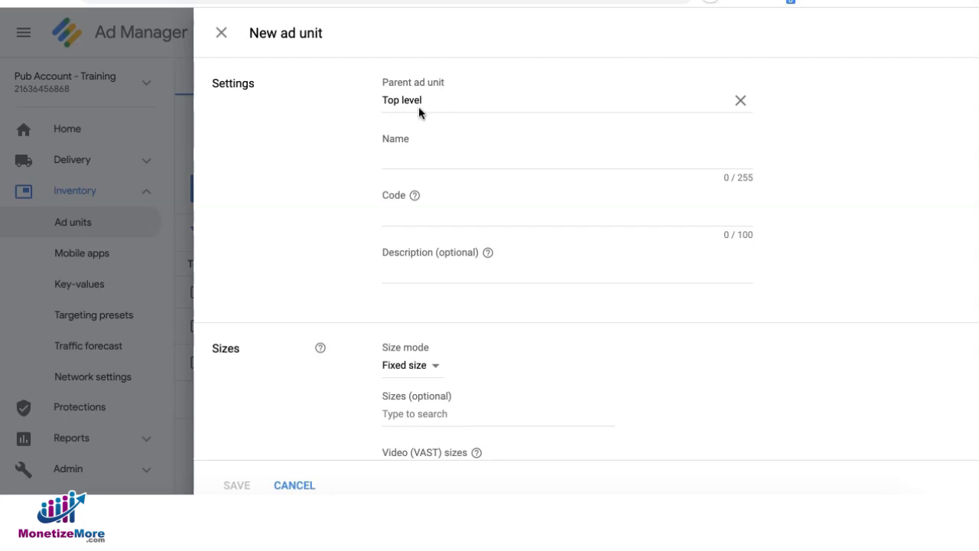
click(566, 169)
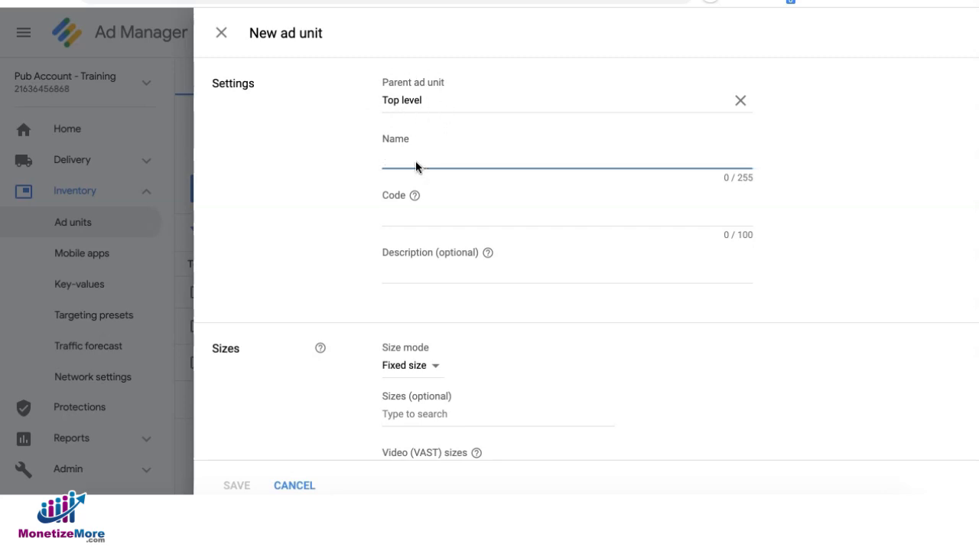
click(566, 167)
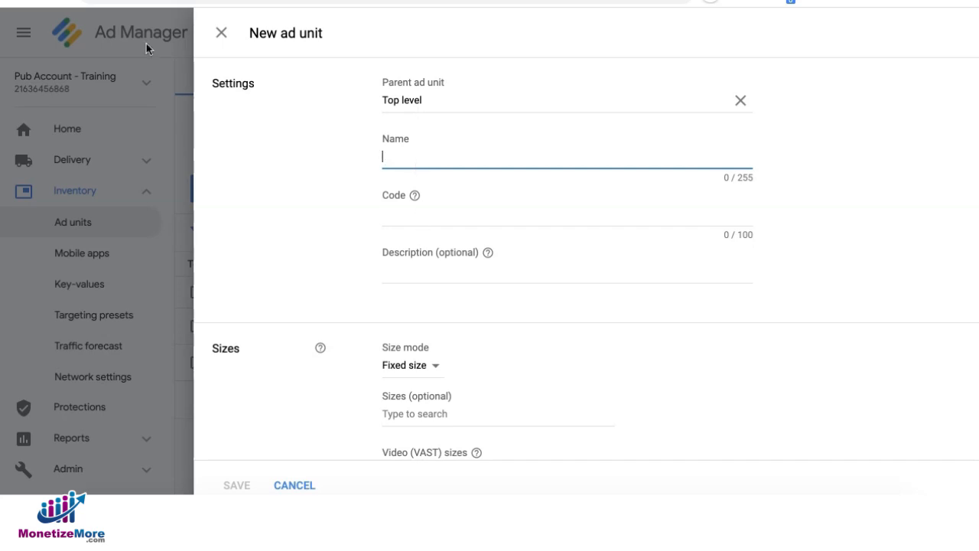
text(domain_atf_300x250)
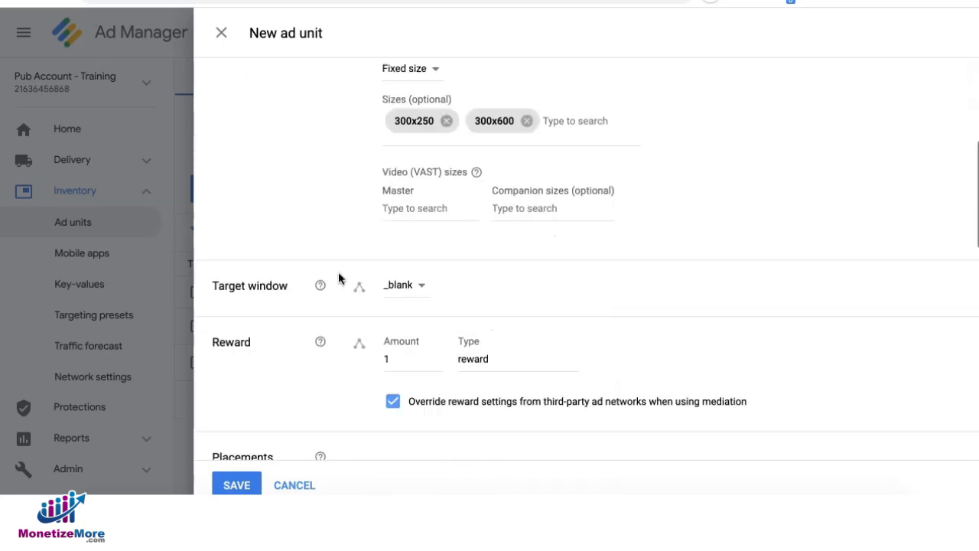
scroll(down, 3)
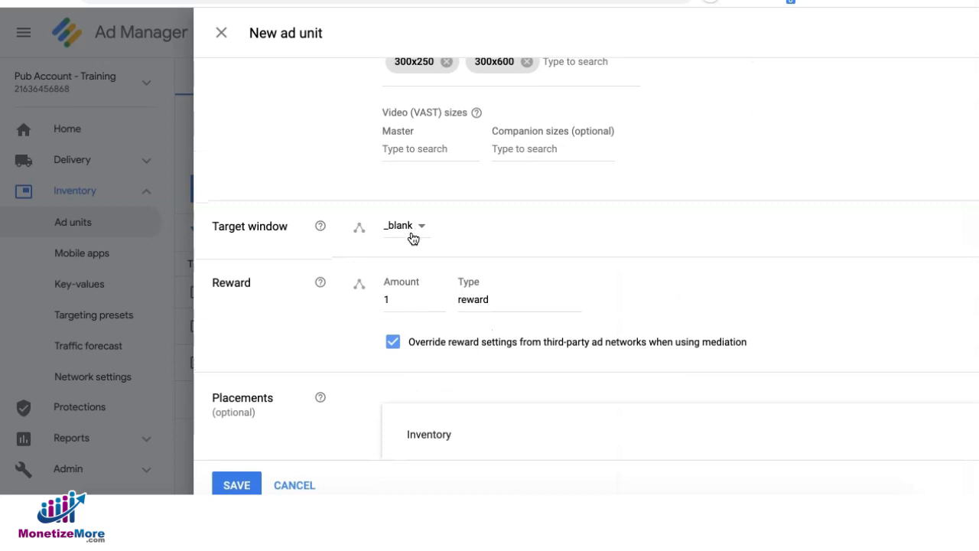
mouse_move(413, 232)
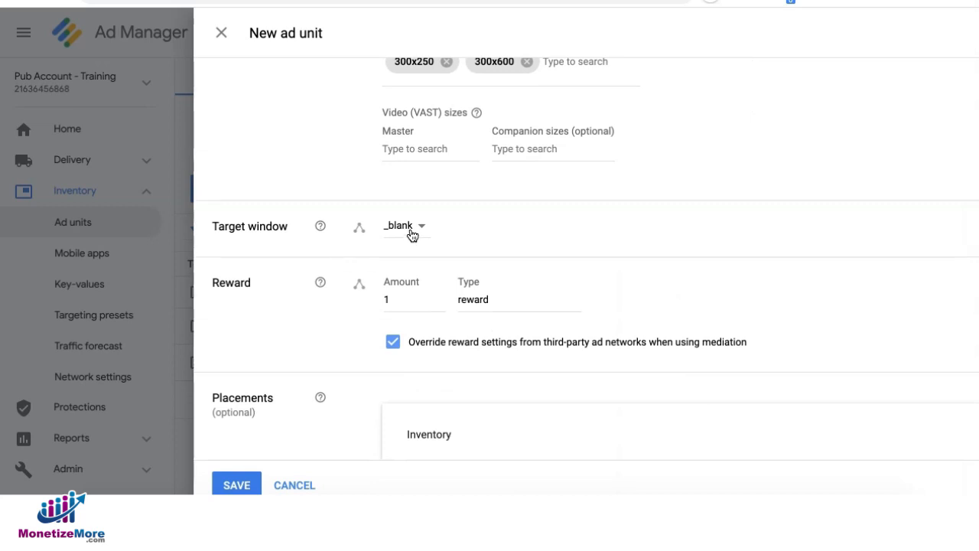
scroll(down, 3)
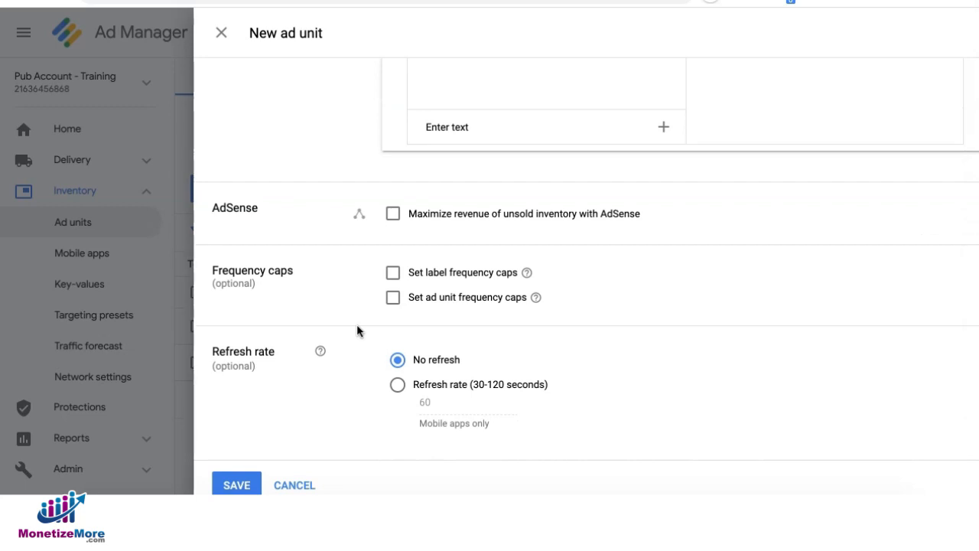
click(294, 485)
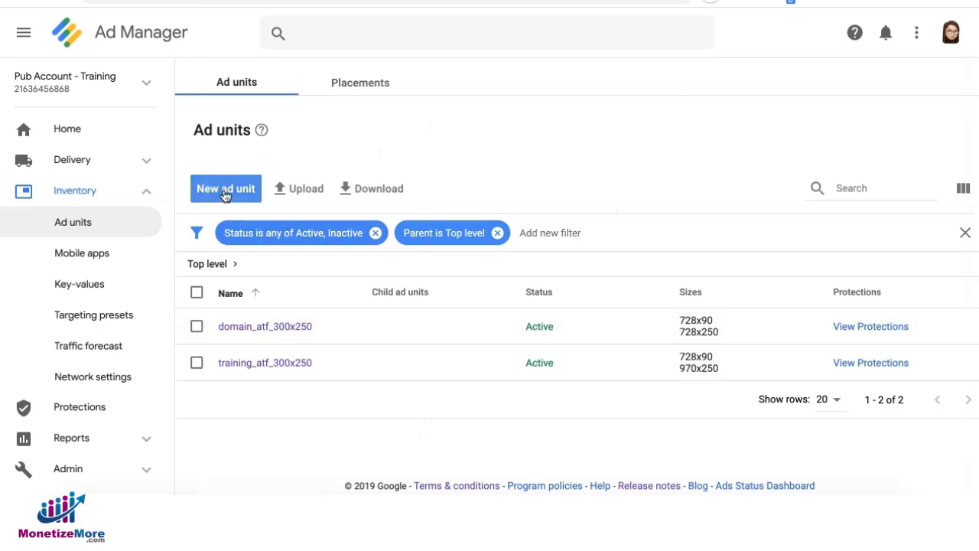
- Create child unit domain_atf_sidebar_ under domain_atf_300x250 with size 300x250
click(225, 188)
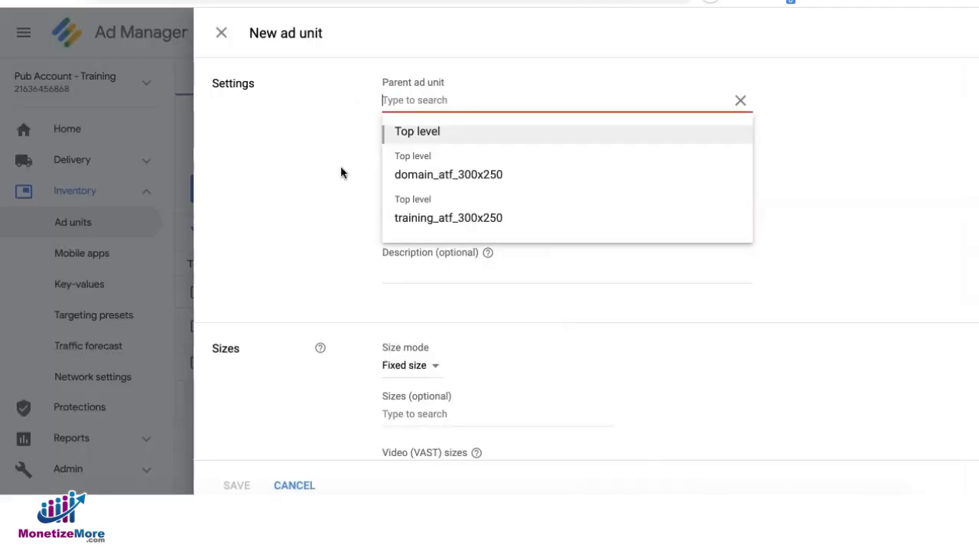
mouse_move(432, 170)
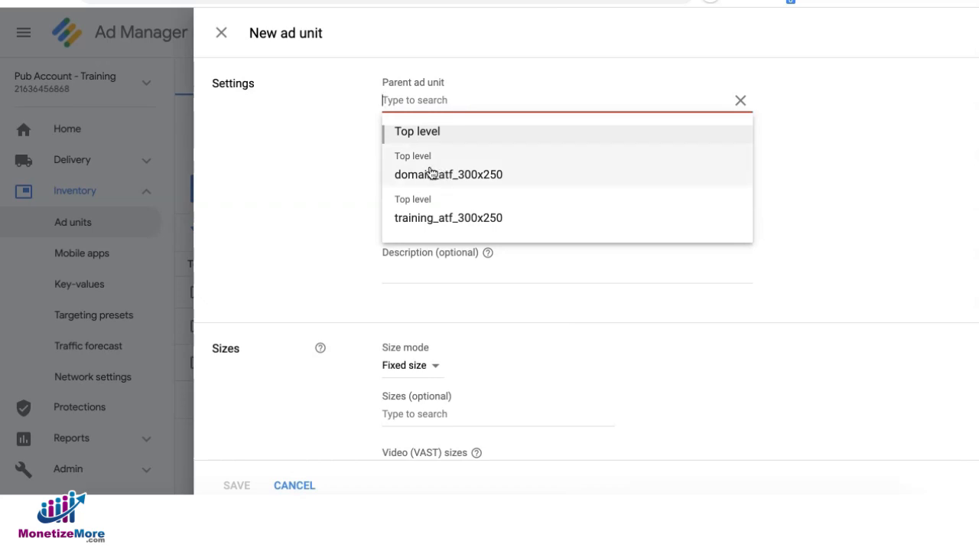
mouse_move(538, 214)
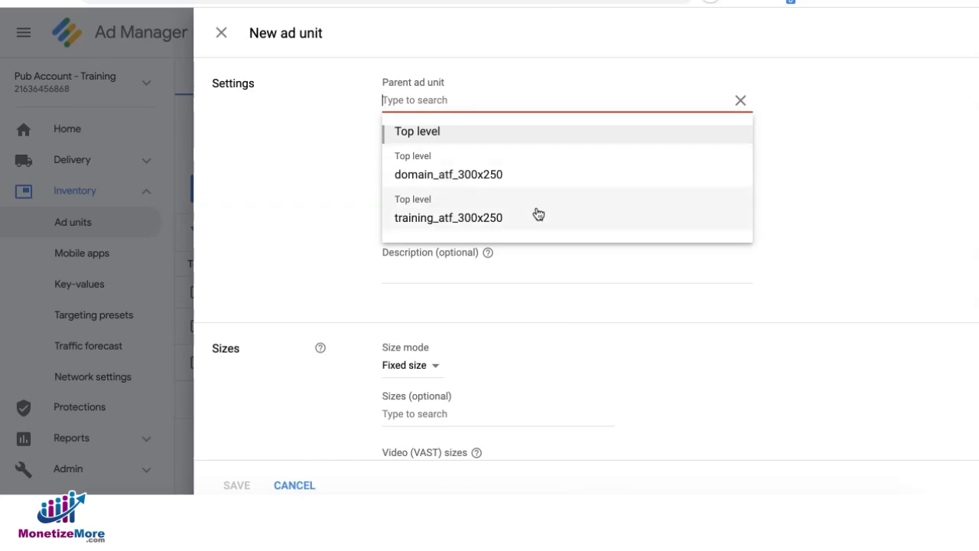
mouse_move(514, 175)
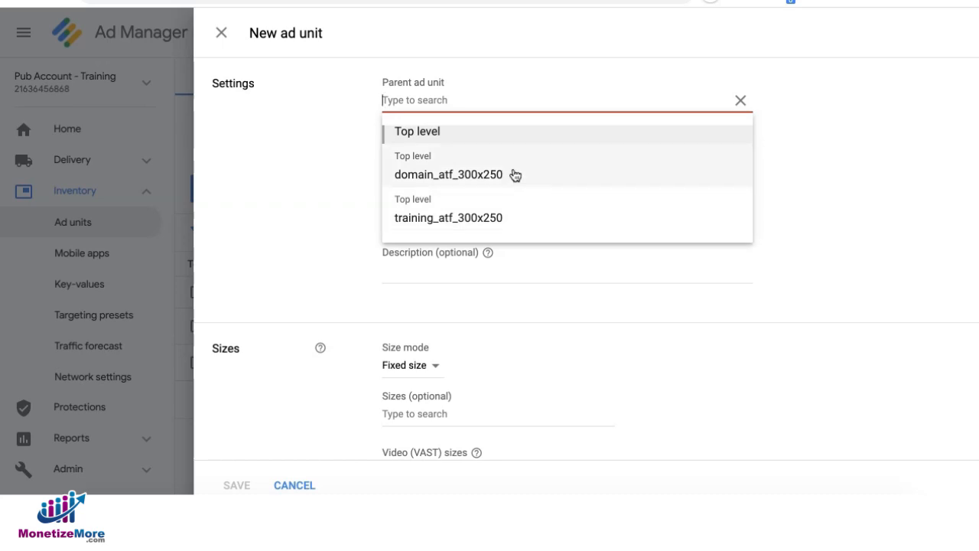
click(448, 174)
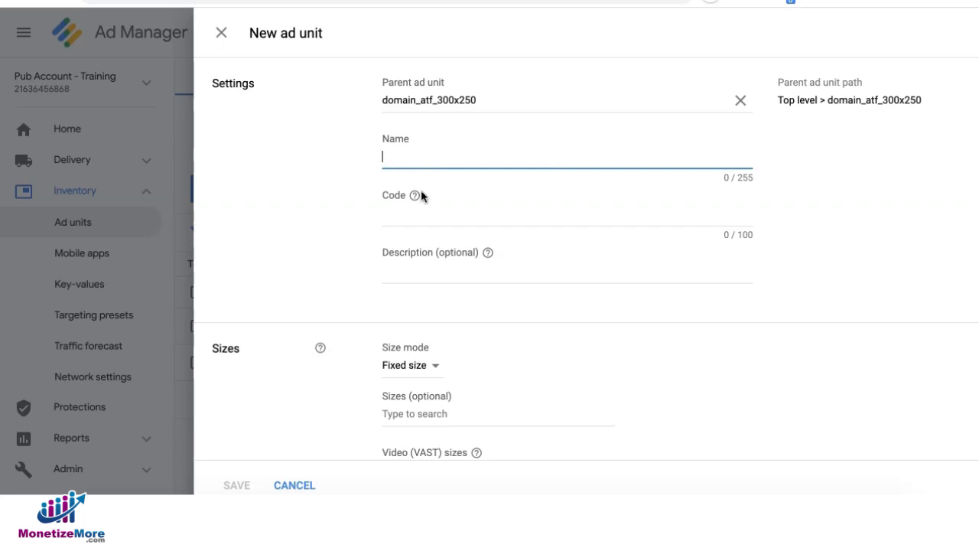
text(domain_atf_sidebar_)
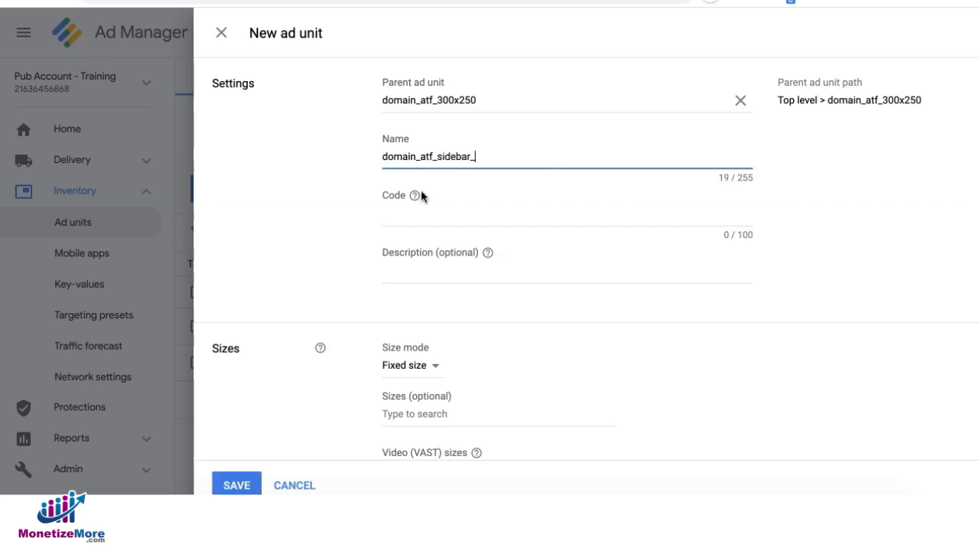
scroll(down, 3)
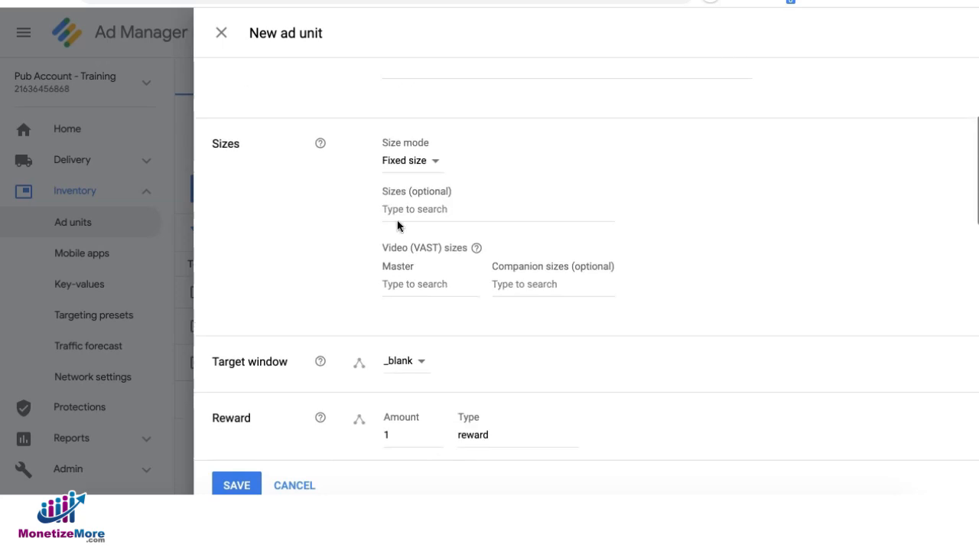
text(300x2)
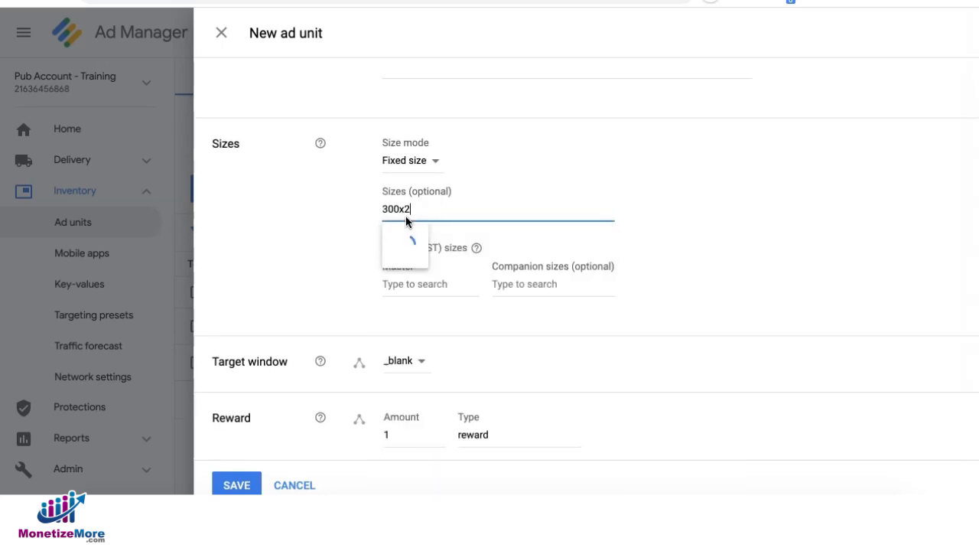
click(413, 237)
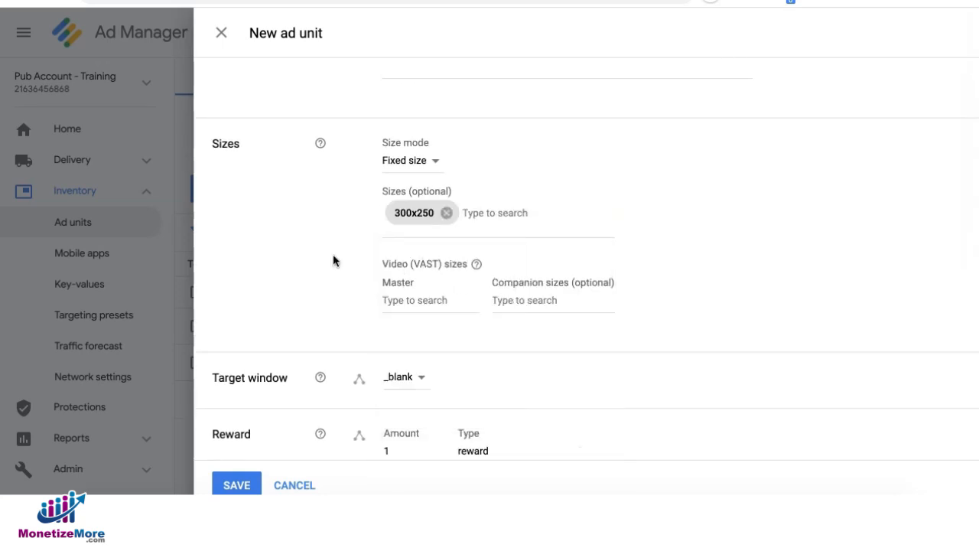
scroll(down, 3)
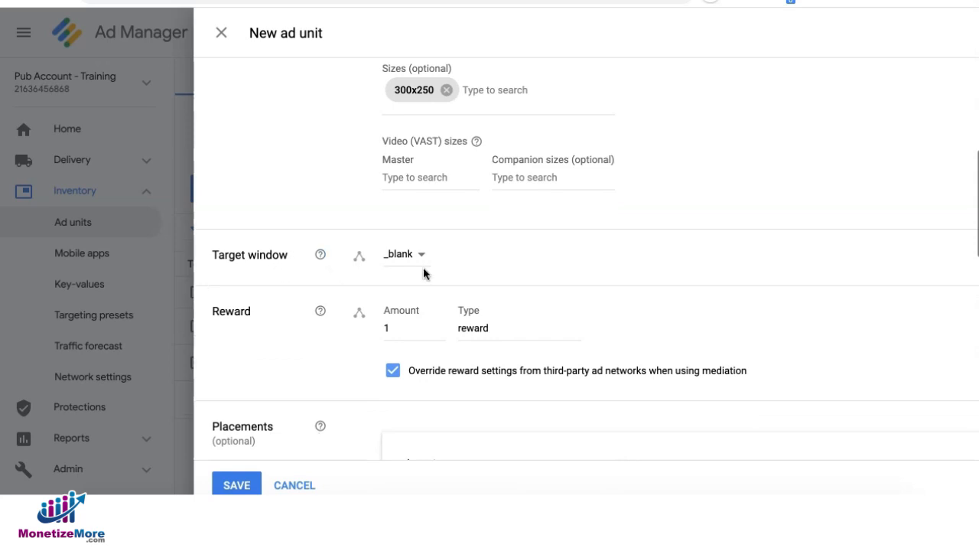
scroll(down, 3)
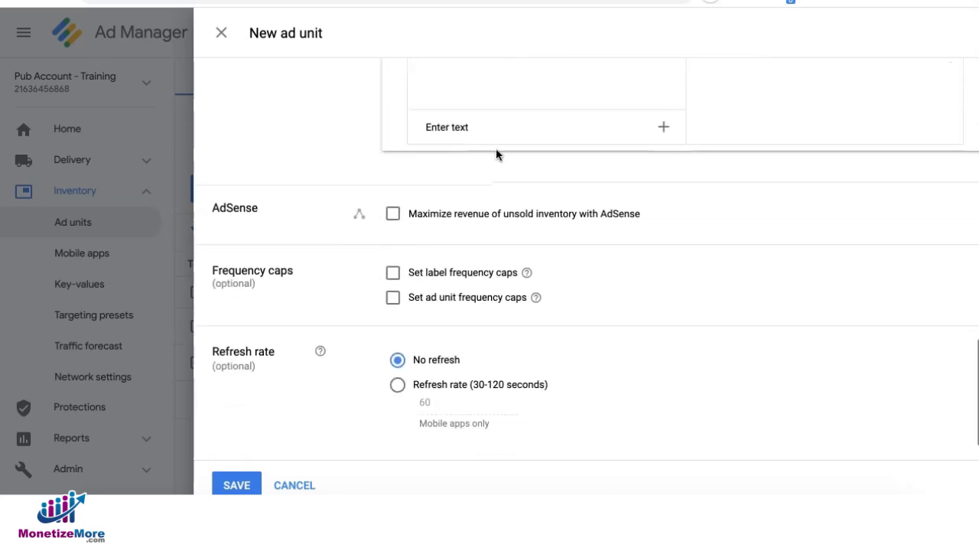
mouse_move(265, 445)
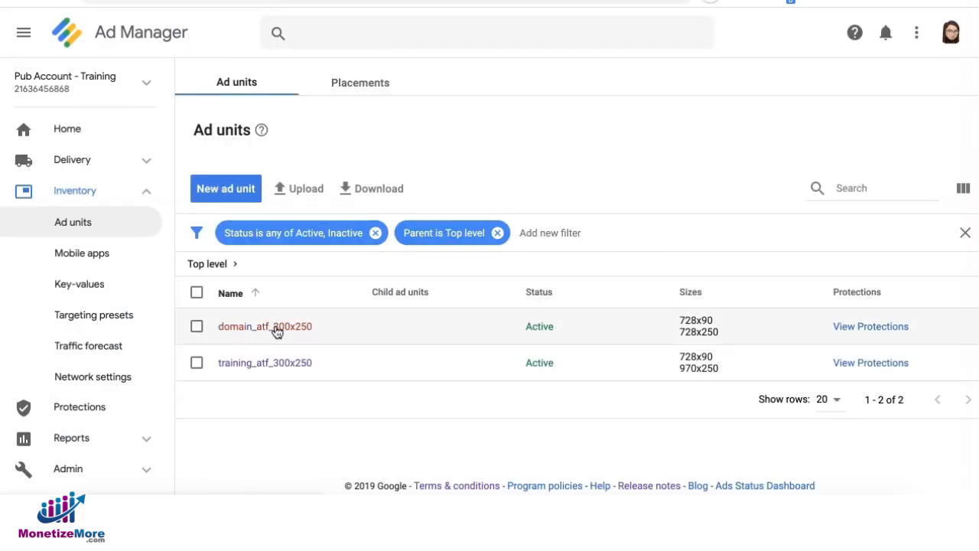
- Generate Google Publisher Tag code for domain_atf_300x250 and return to the ad units list
click(265, 326)
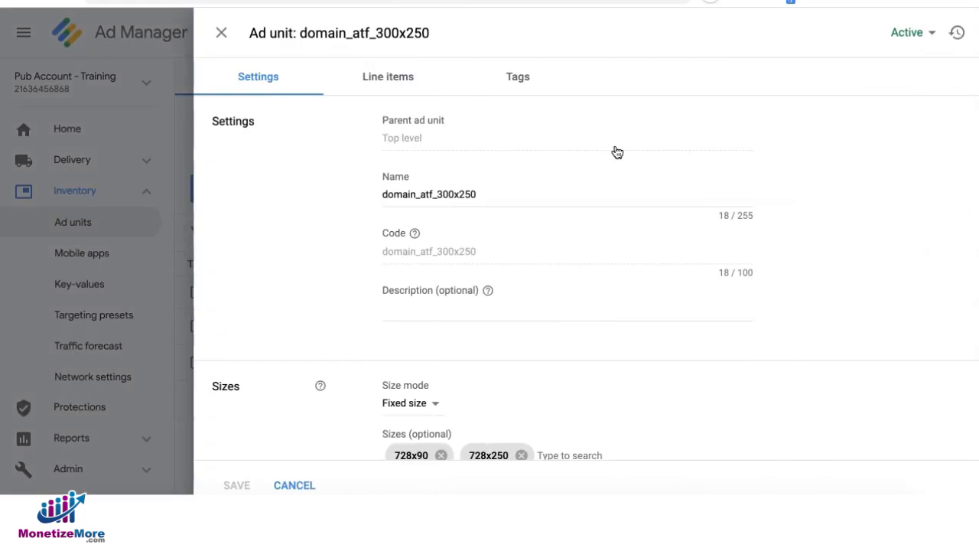
click(517, 76)
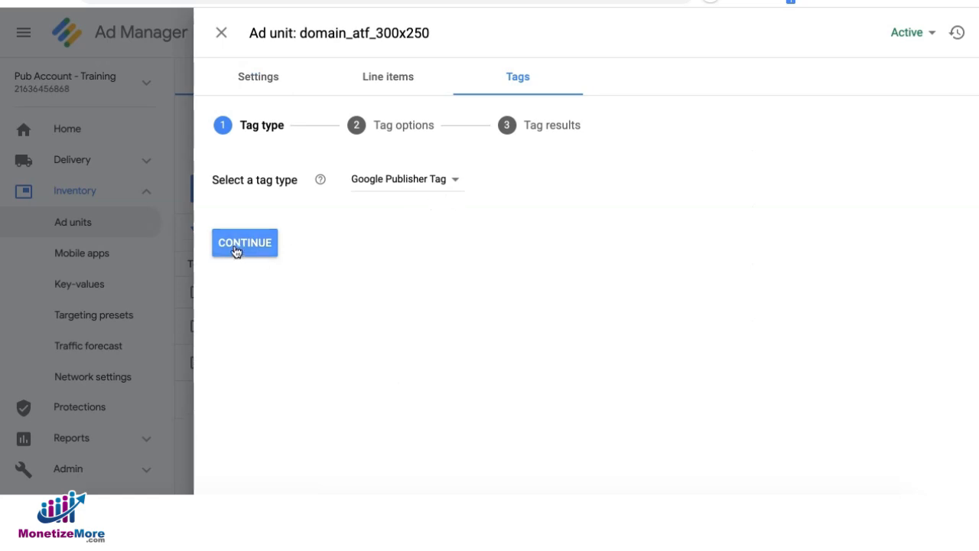
click(244, 242)
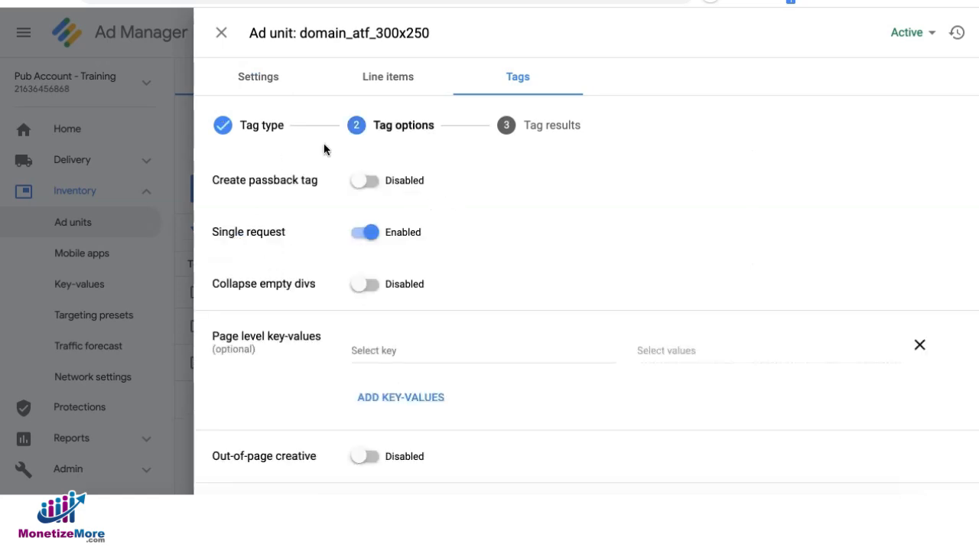
scroll(down, 3)
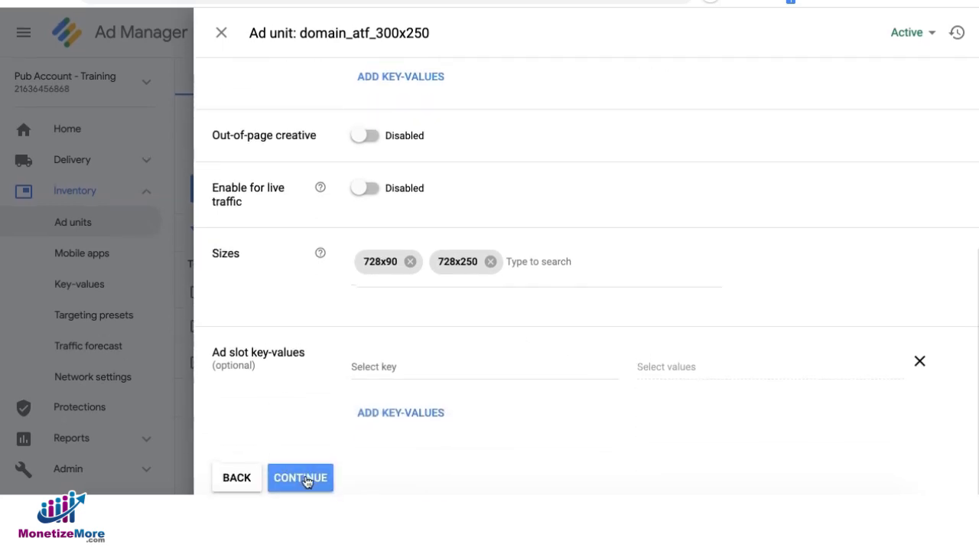
click(300, 477)
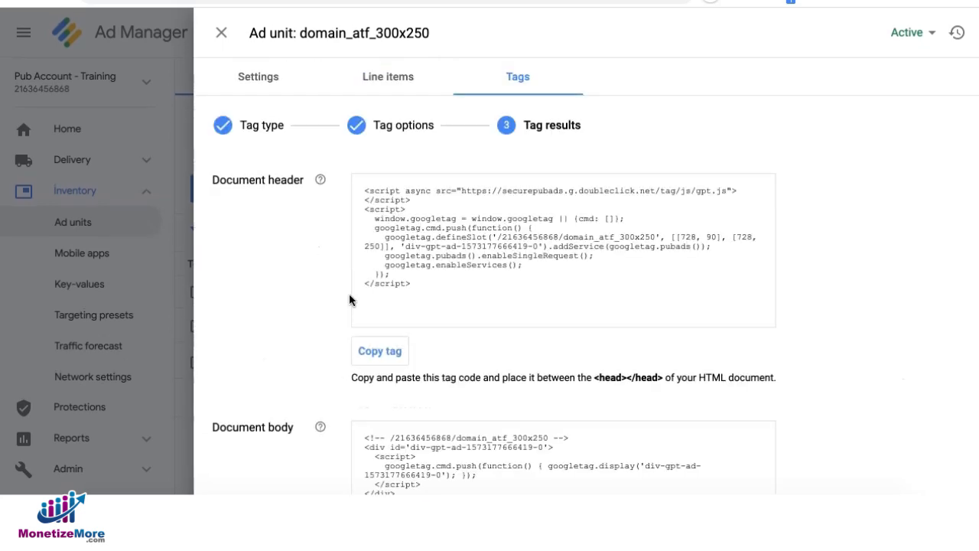
mouse_move(487, 288)
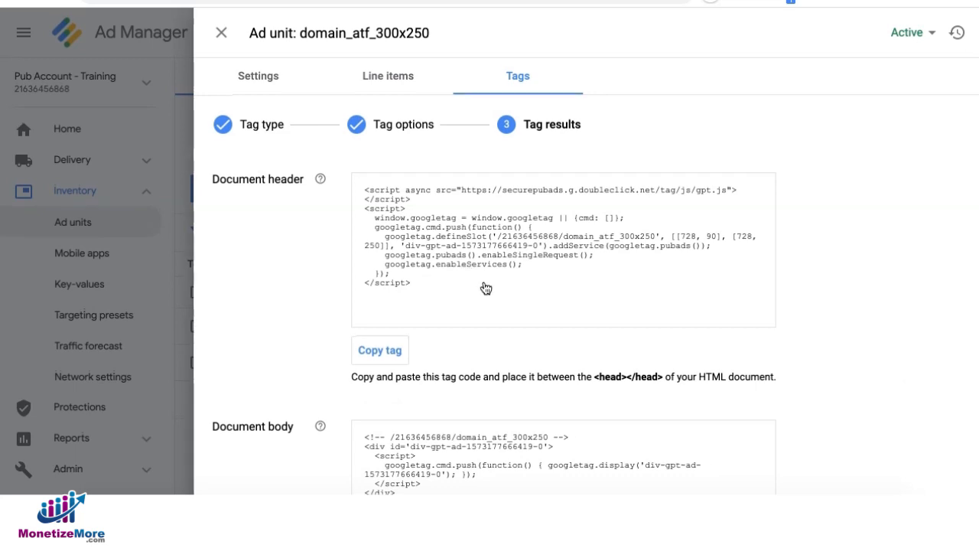
scroll(down, 3)
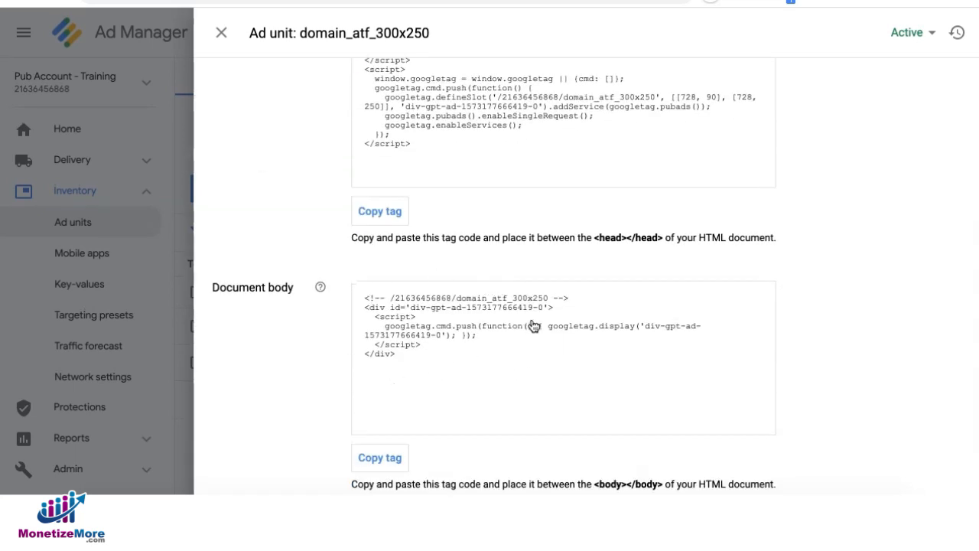
click(221, 32)
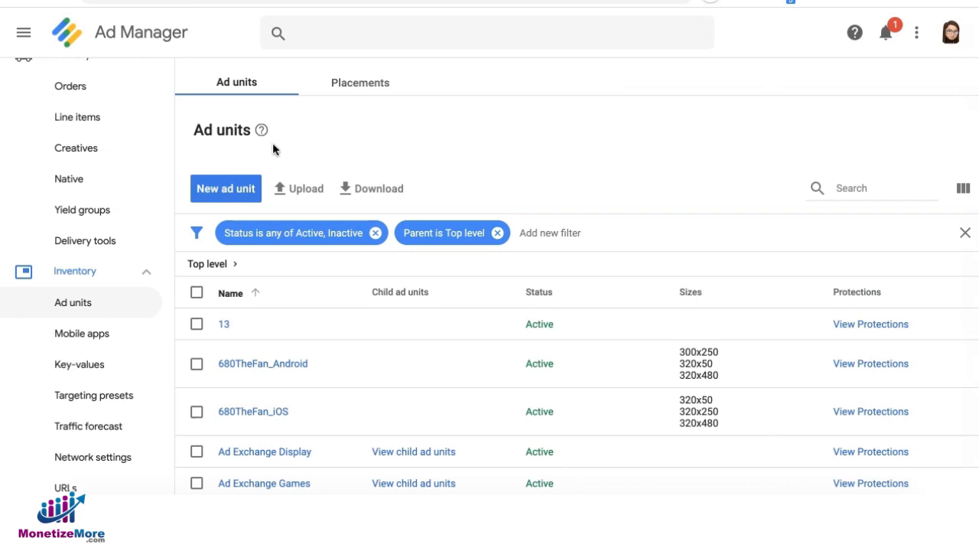
- Create a 300x250 ad unit named 'domain' with Ad Exchange Display as parent and save it
click(225, 188)
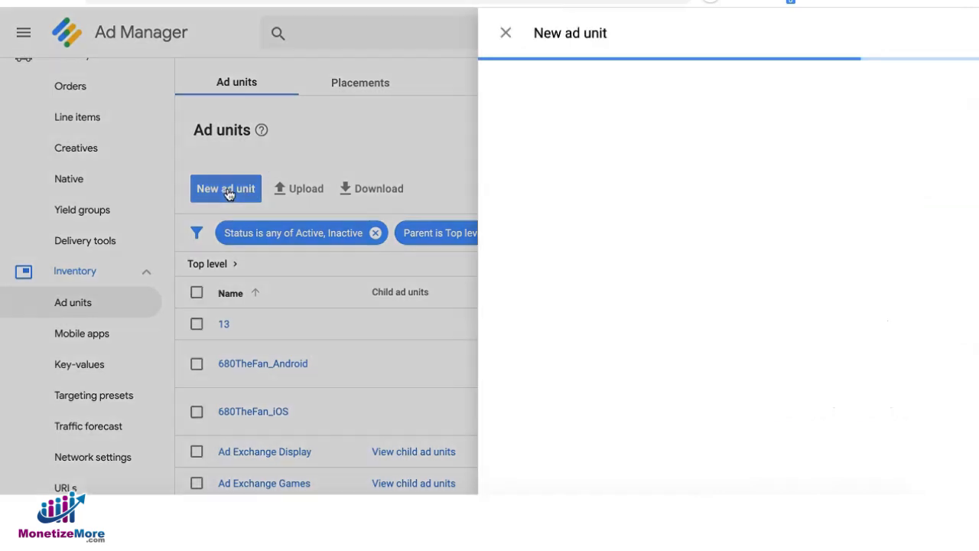
click(225, 188)
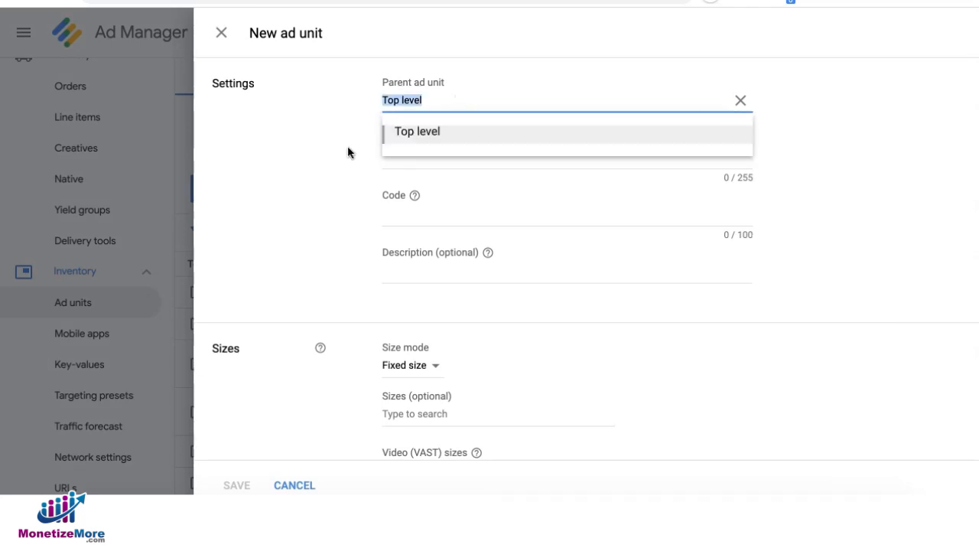
text(ad)
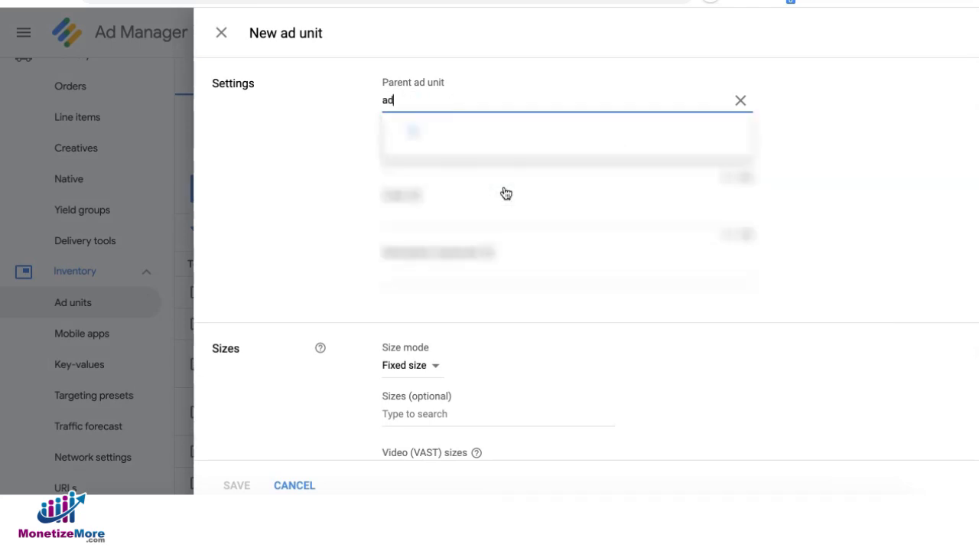
text(exchange)
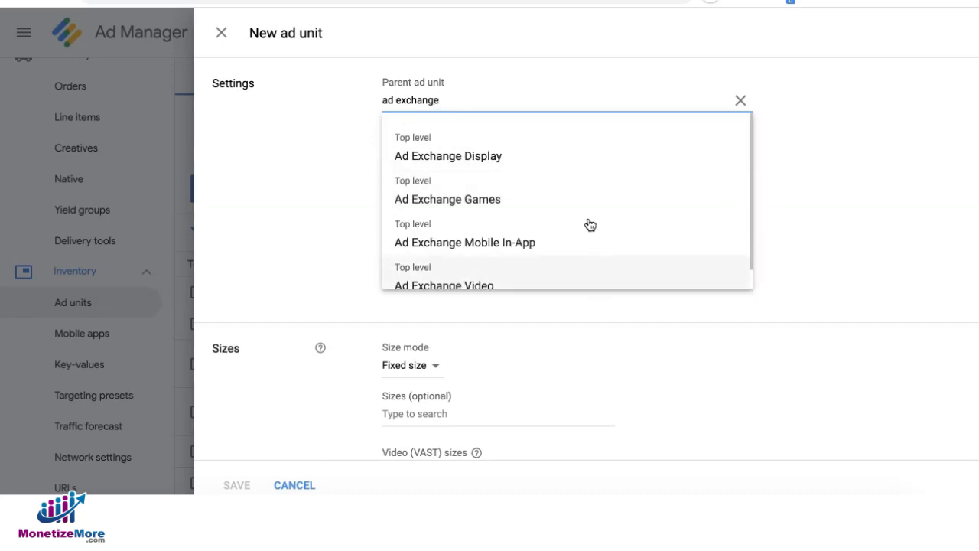
mouse_move(446, 156)
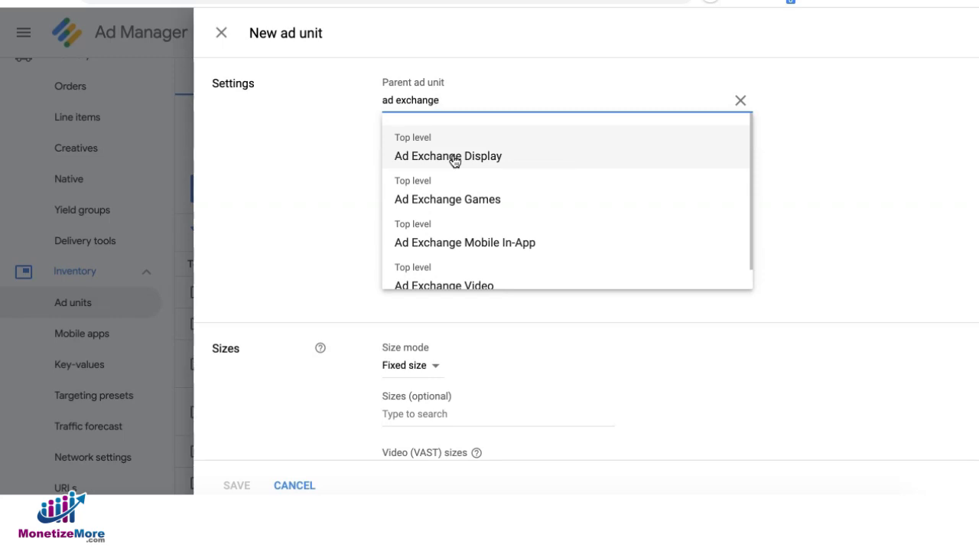
click(447, 156)
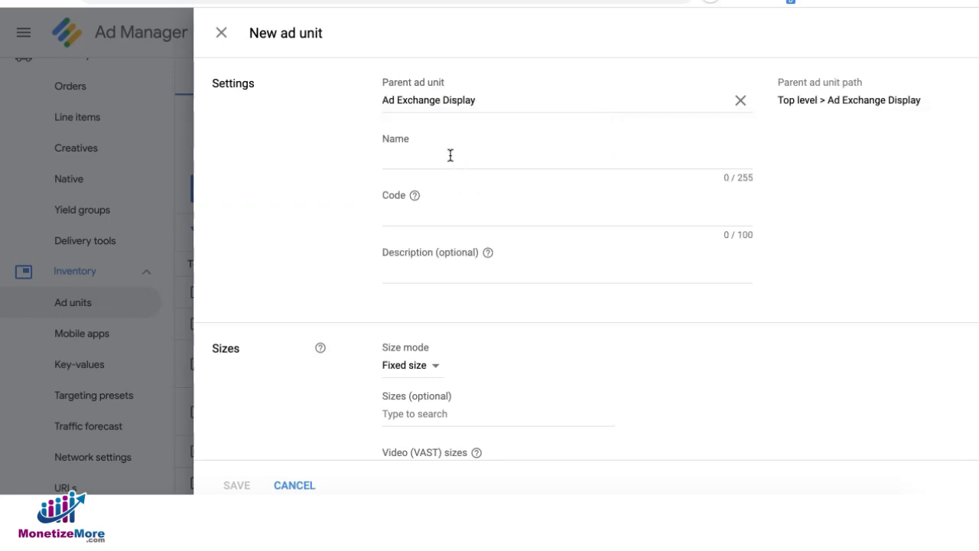
click(450, 156)
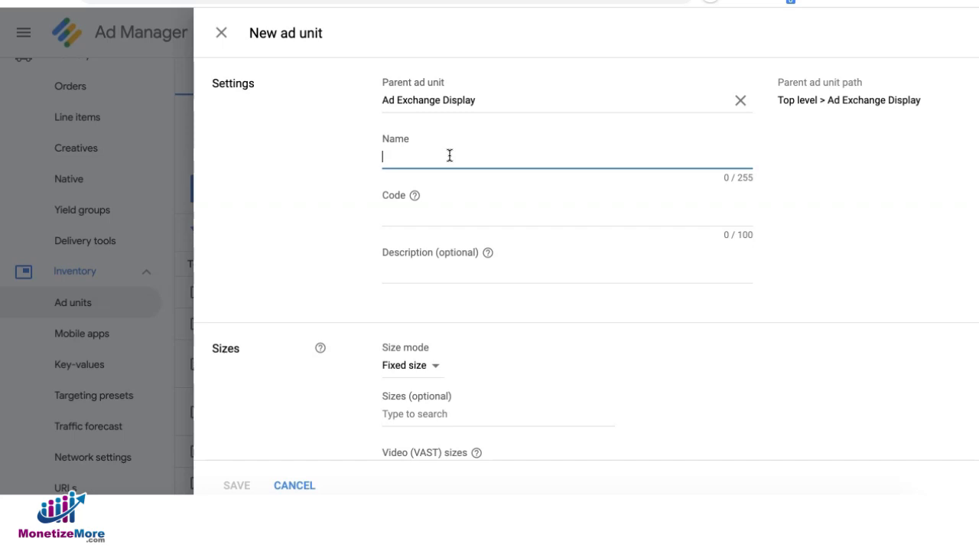
text(domain)
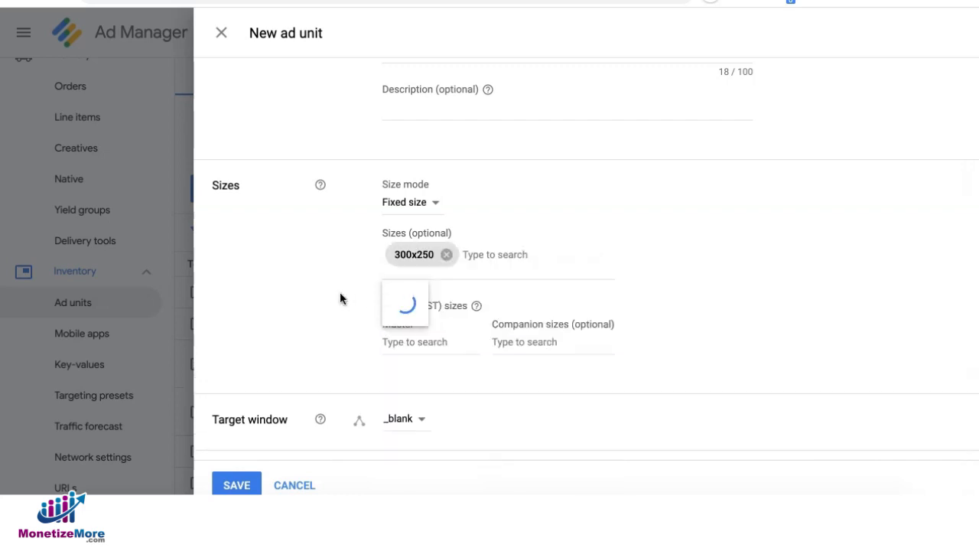
scroll(down, 3)
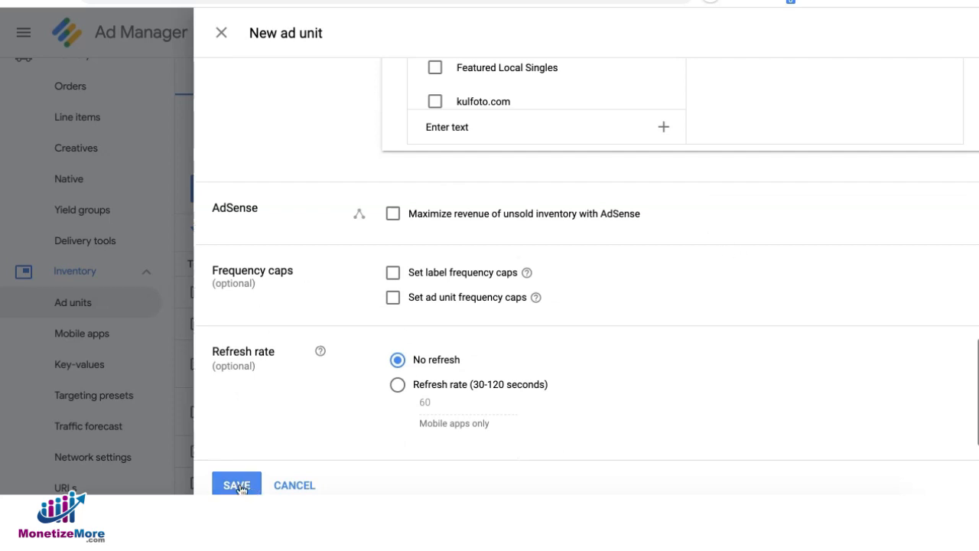
click(235, 484)
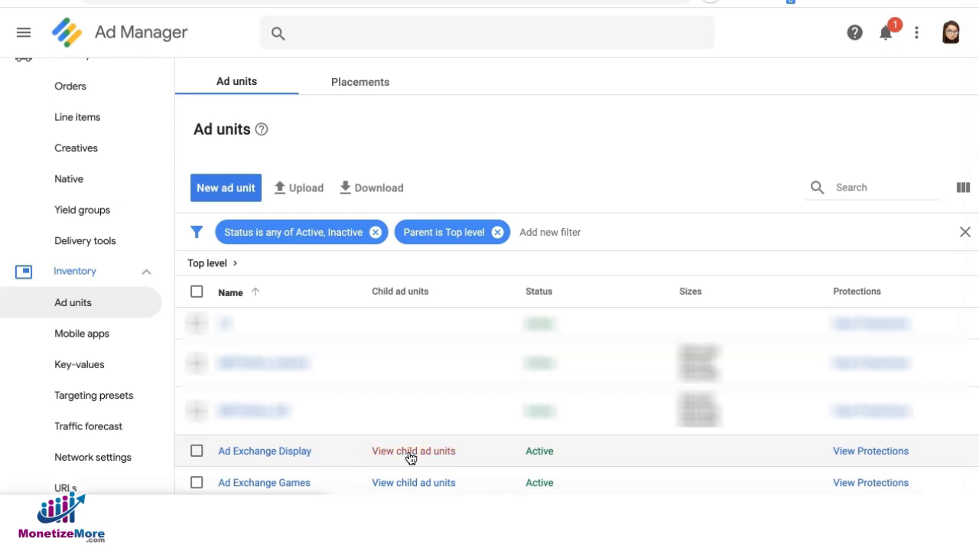
- Generate Ad Exchange tag code for the 120x600 child unit under Ad Exchange Display
click(413, 449)
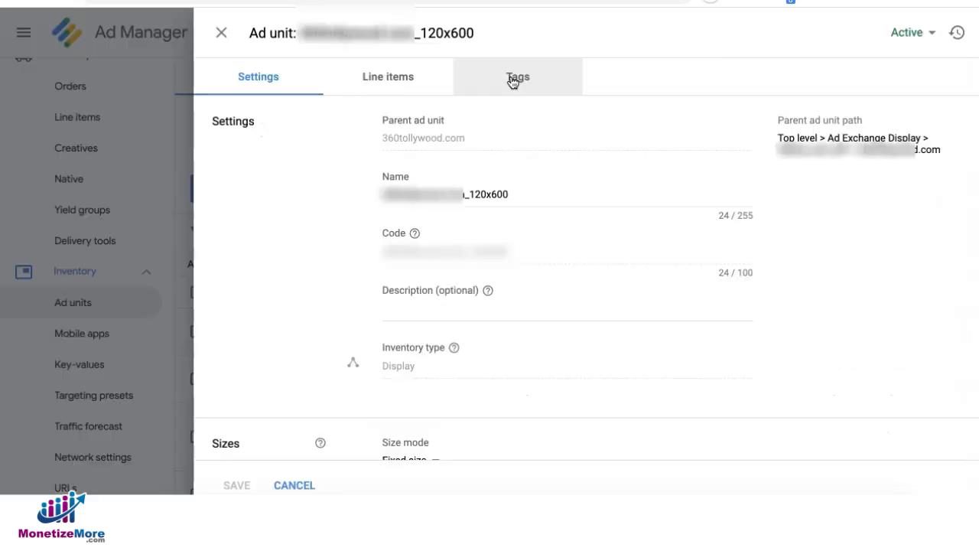
click(517, 77)
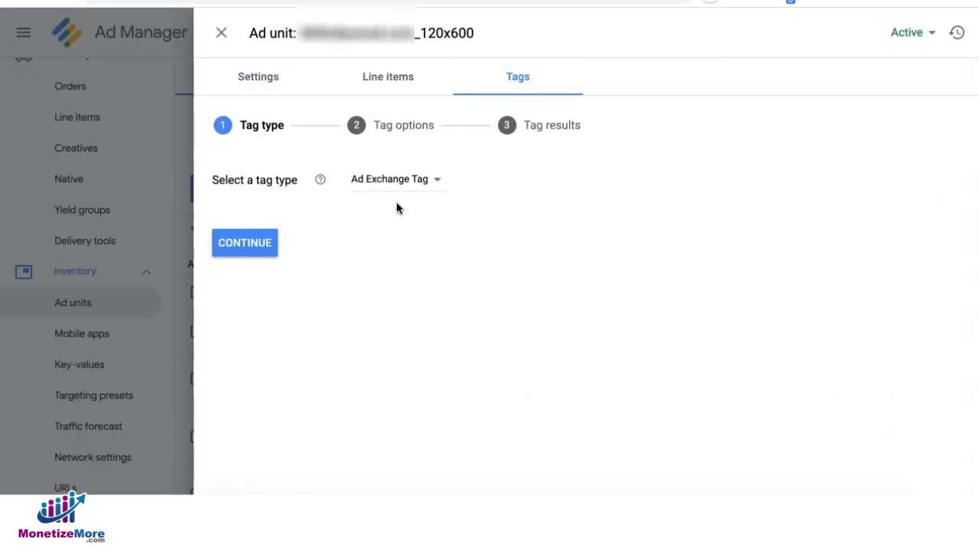
click(245, 241)
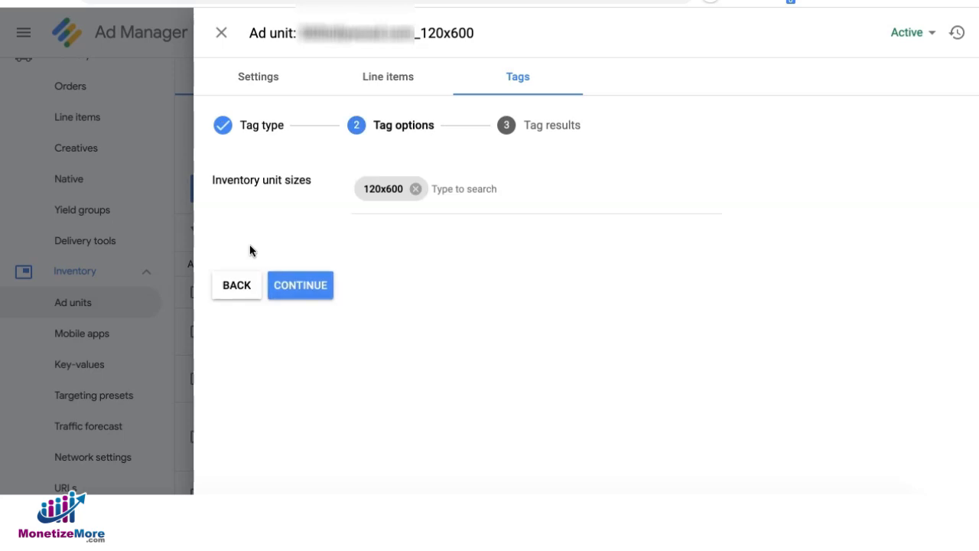
mouse_move(354, 213)
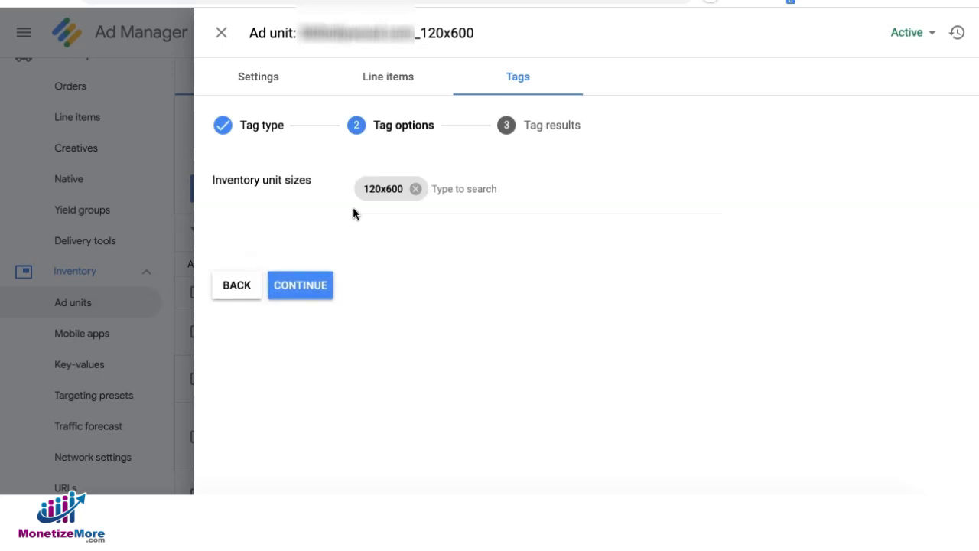
mouse_move(396, 174)
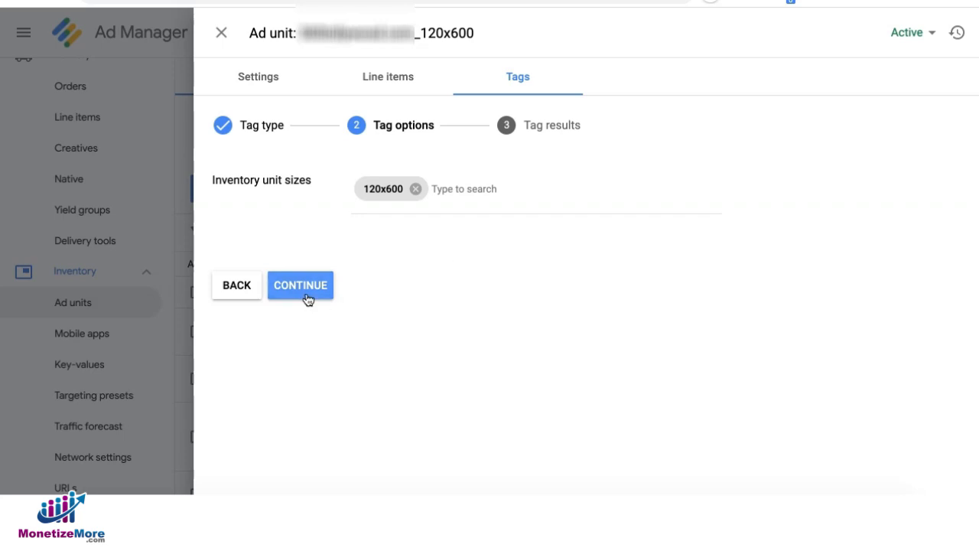
click(300, 284)
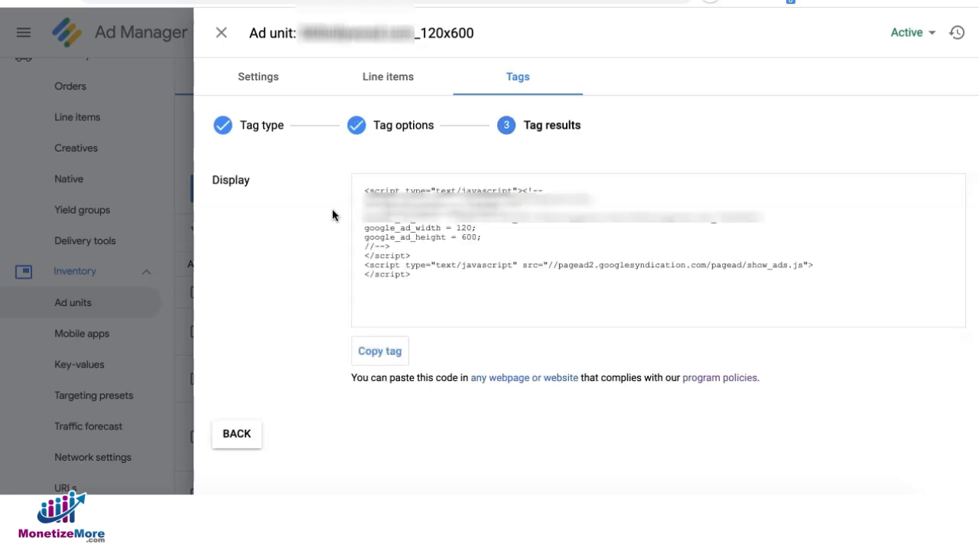